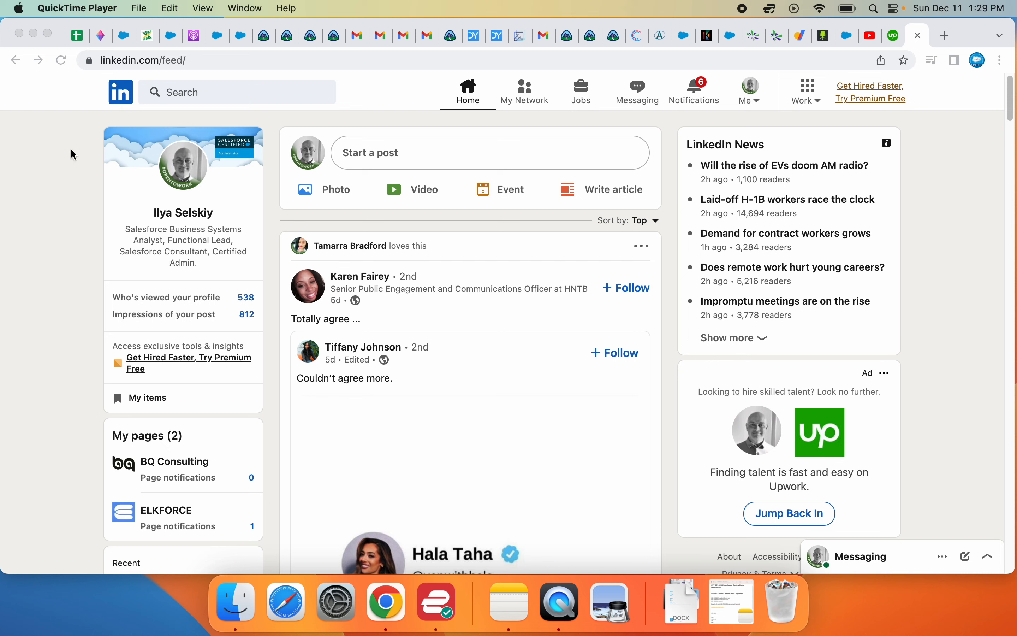
mouse_move(83, 154)
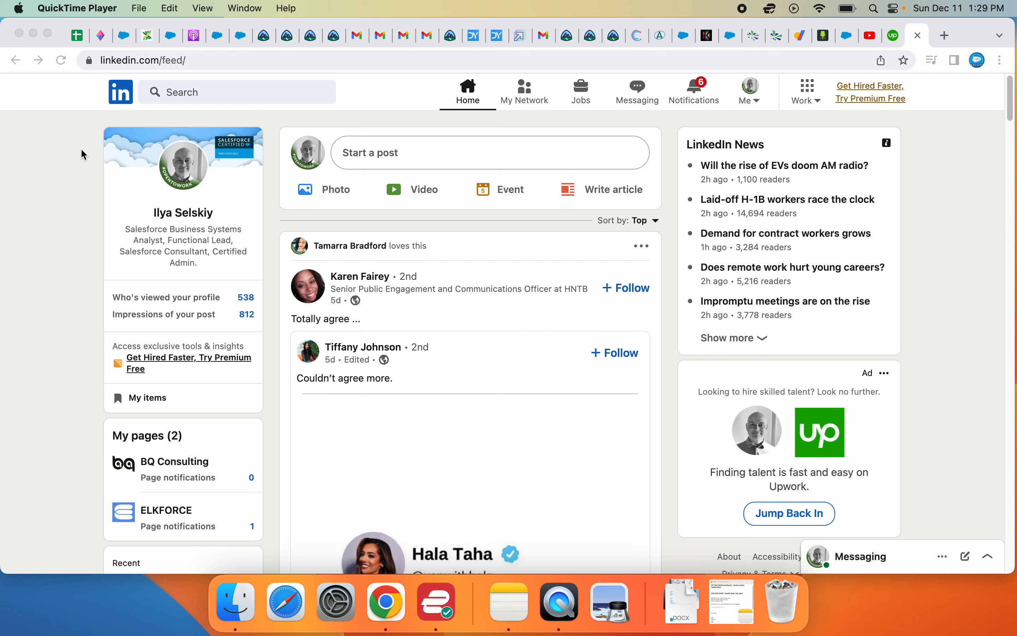
mouse_move(205, 65)
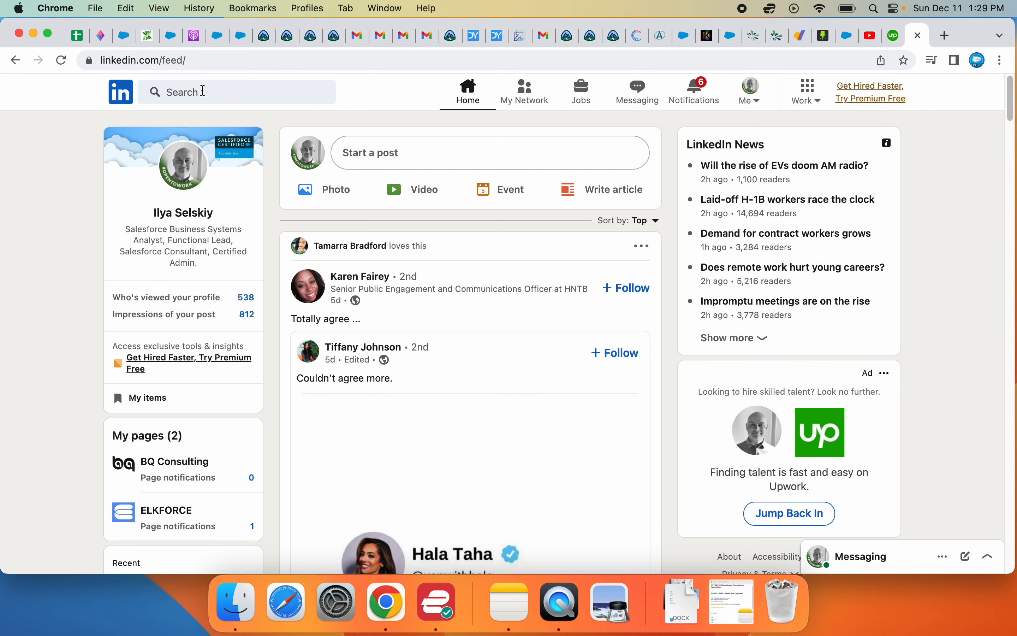
Rerun the recent 'salesforce developer in Jobs' search and browse the United States results.
click(236, 91)
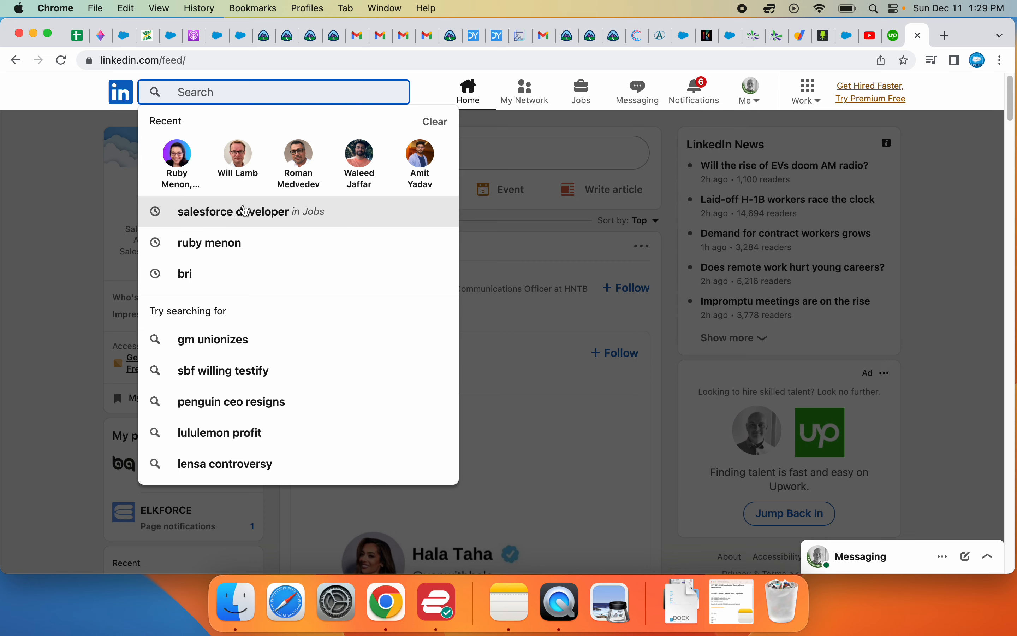
click(250, 210)
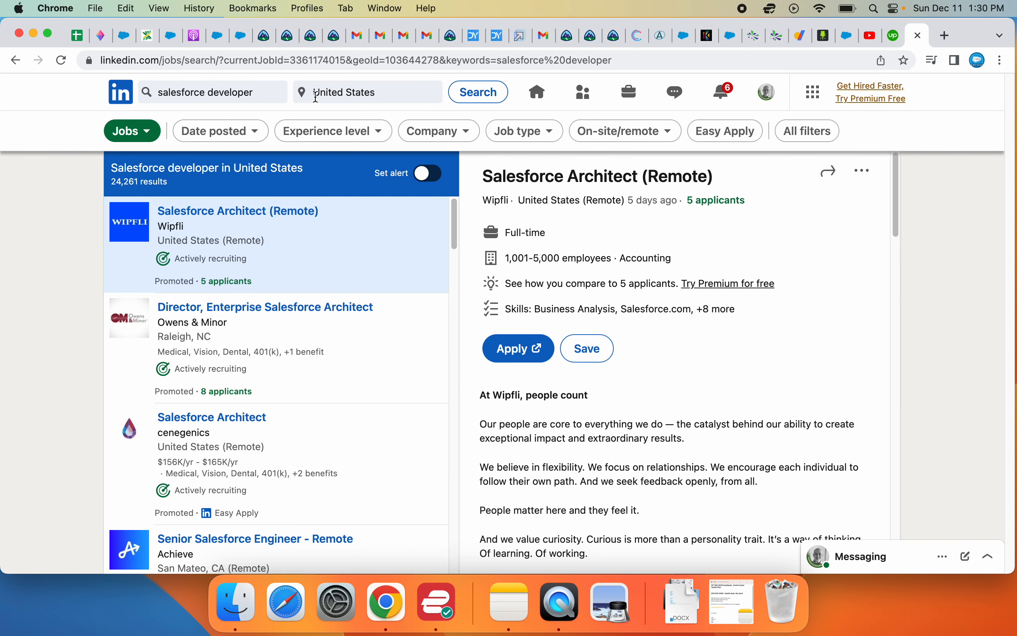
mouse_move(249, 372)
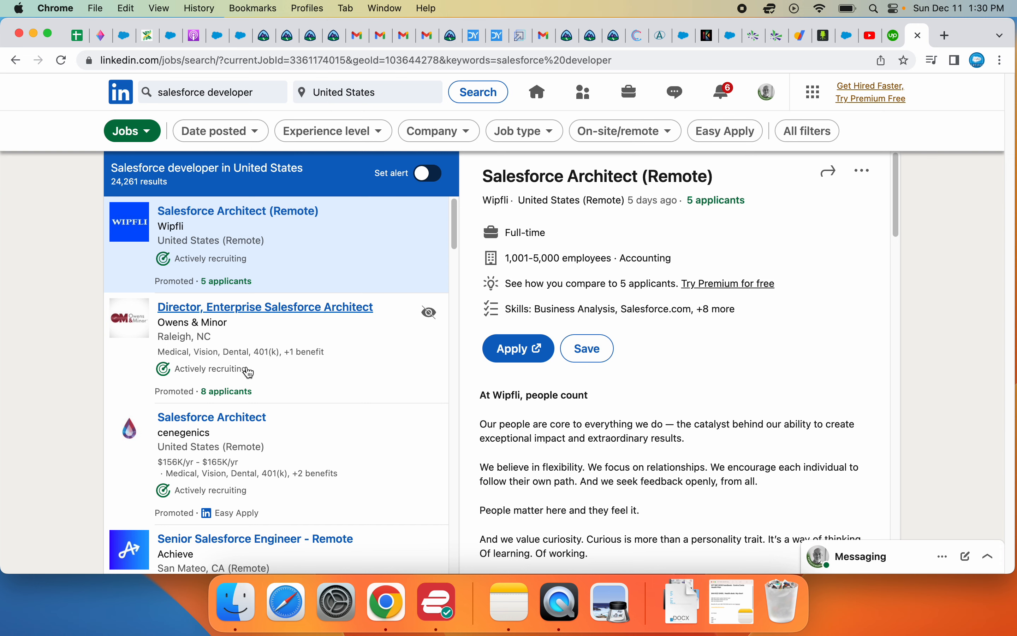
scroll(down, 3)
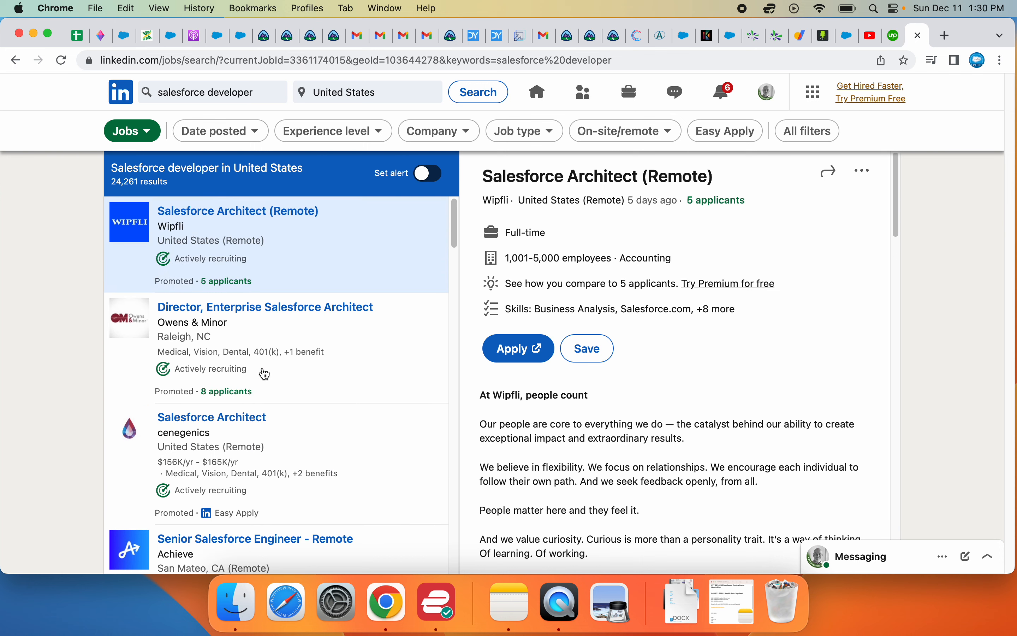
mouse_move(597, 175)
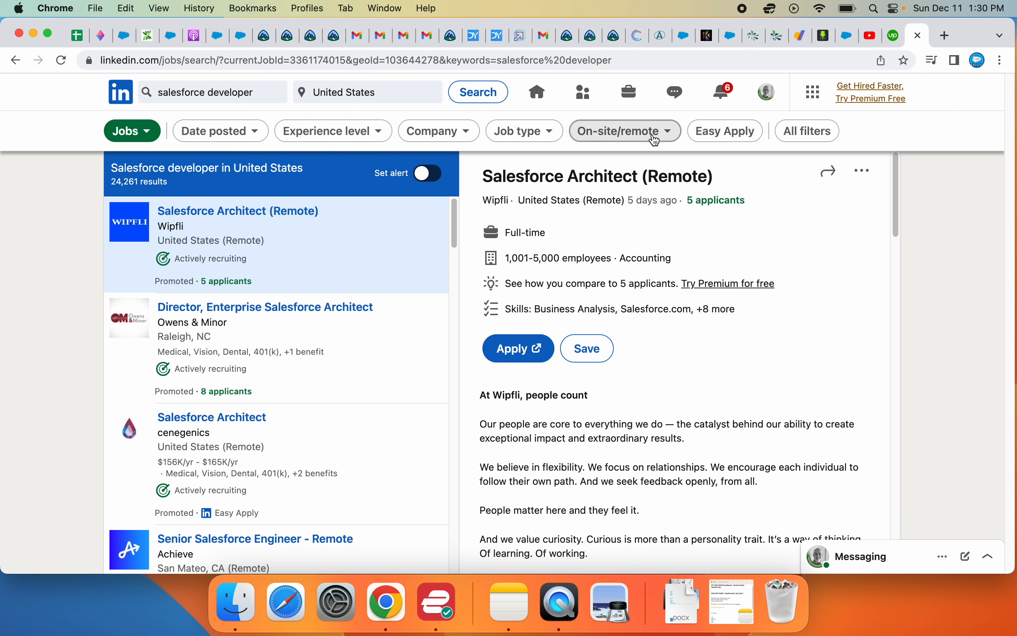
mouse_move(726, 131)
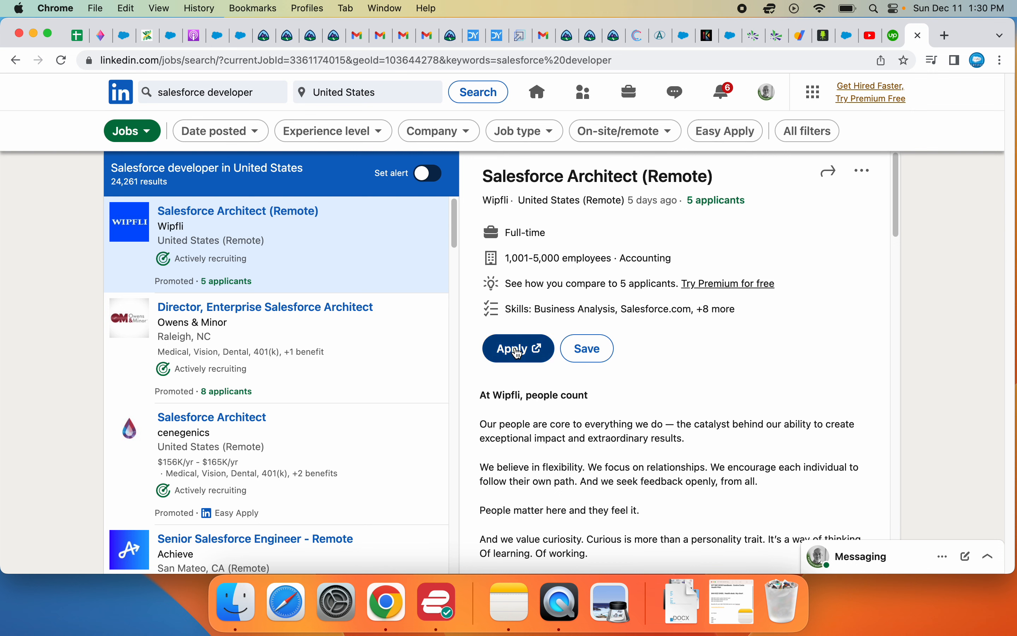
Follow Wipfli's Apply link to its careers page and read the Salesforce Architect description.
click(513, 348)
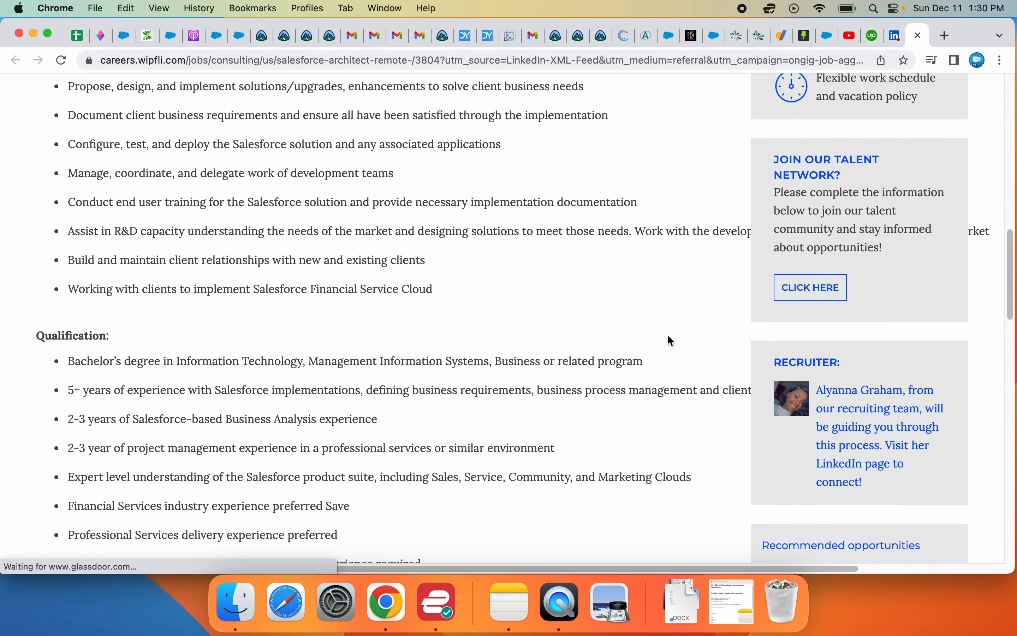
scroll(down, 3)
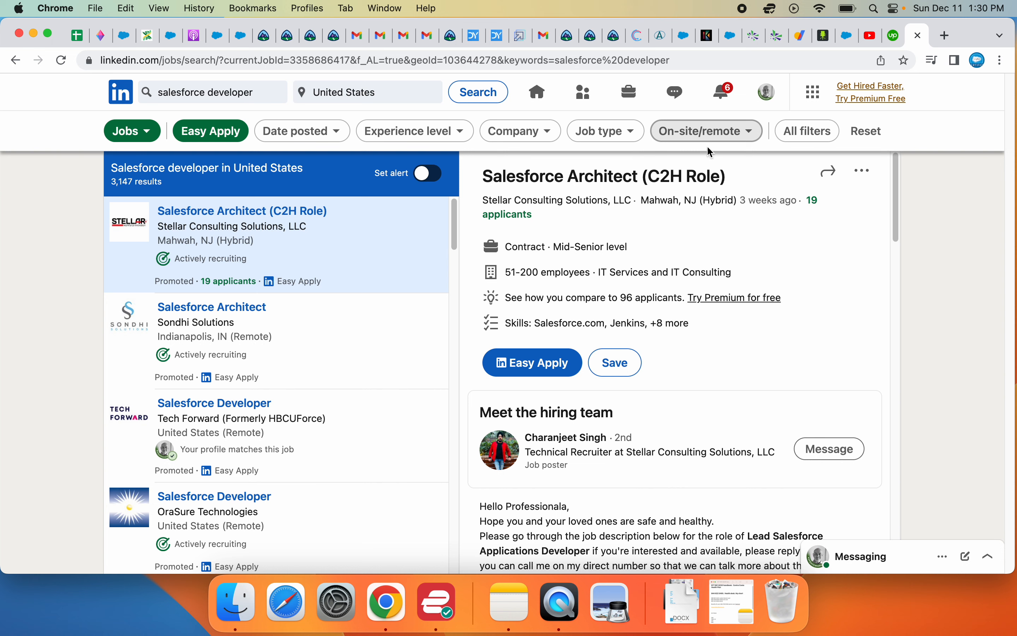
Scroll through the Easy Apply salesforce developer results list.
scroll(down, 3)
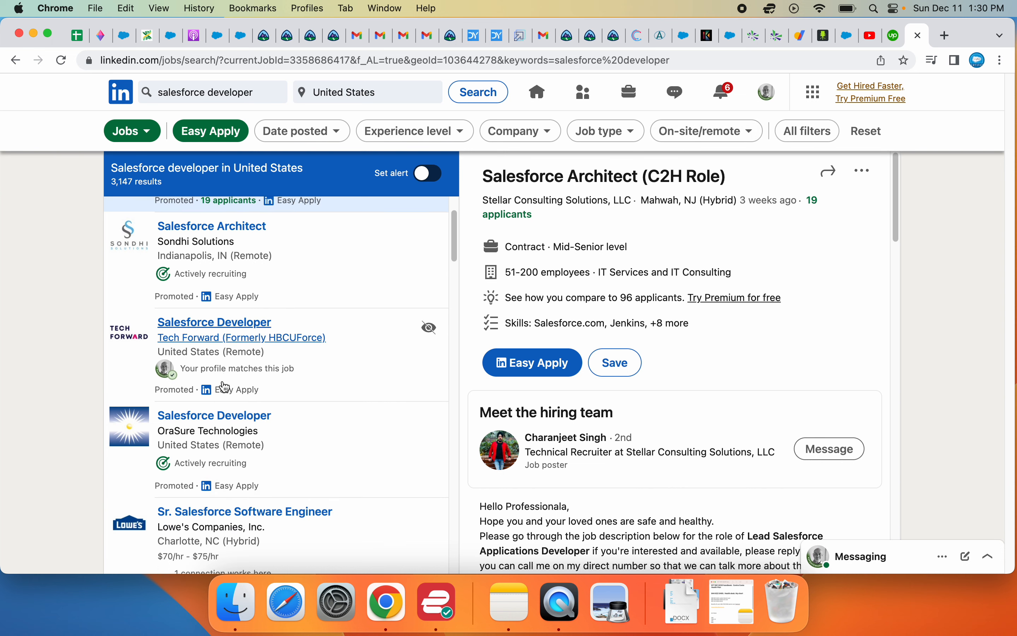
scroll(down, 3)
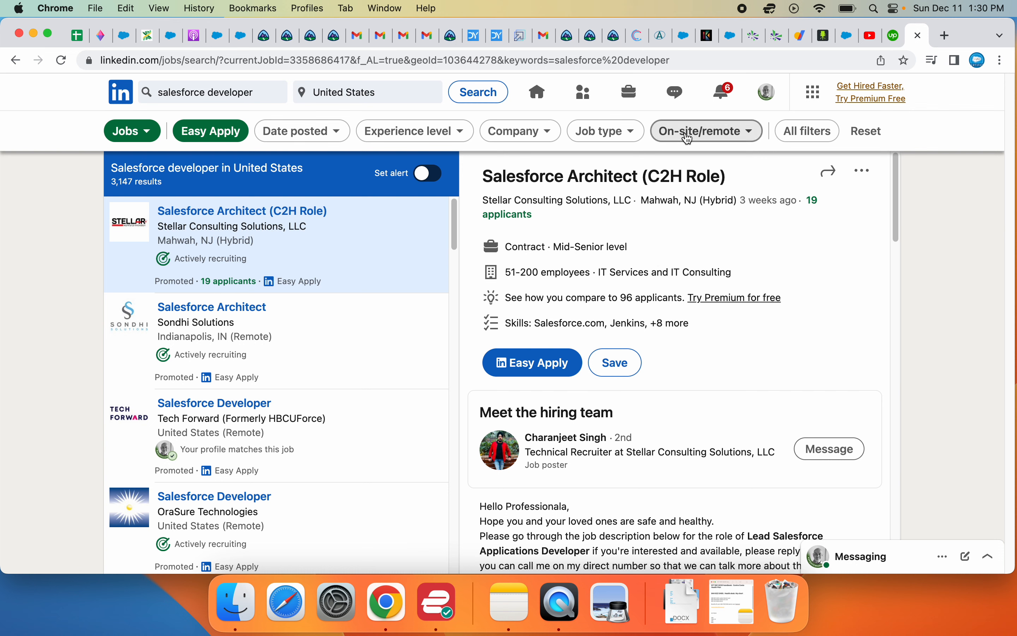
Filter to Remote workplace type and view ClearOne Advantage's Sr. Salesforce Developer posting.
click(705, 131)
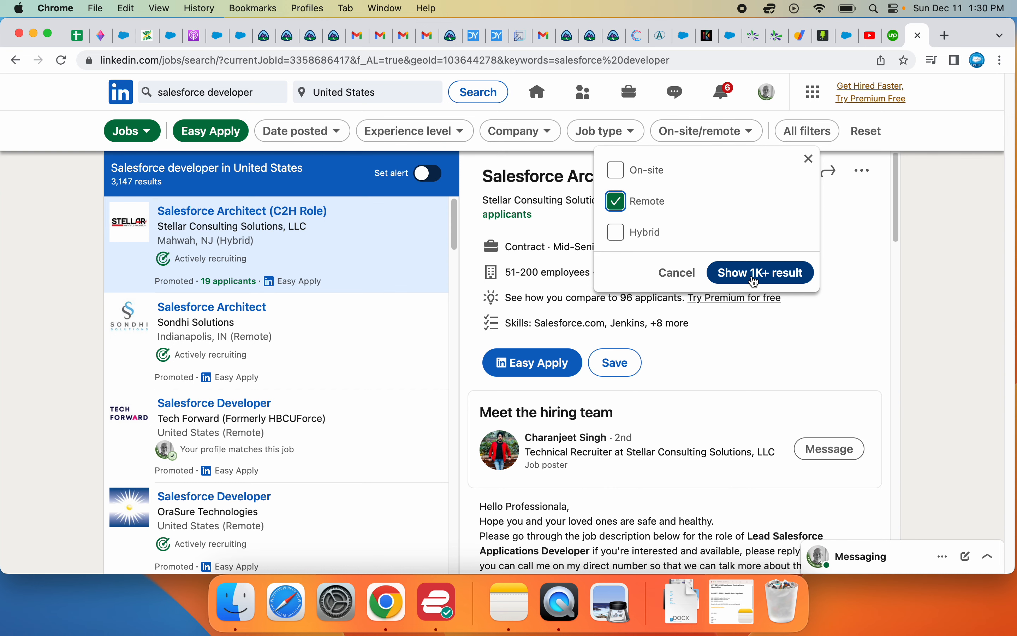
click(760, 272)
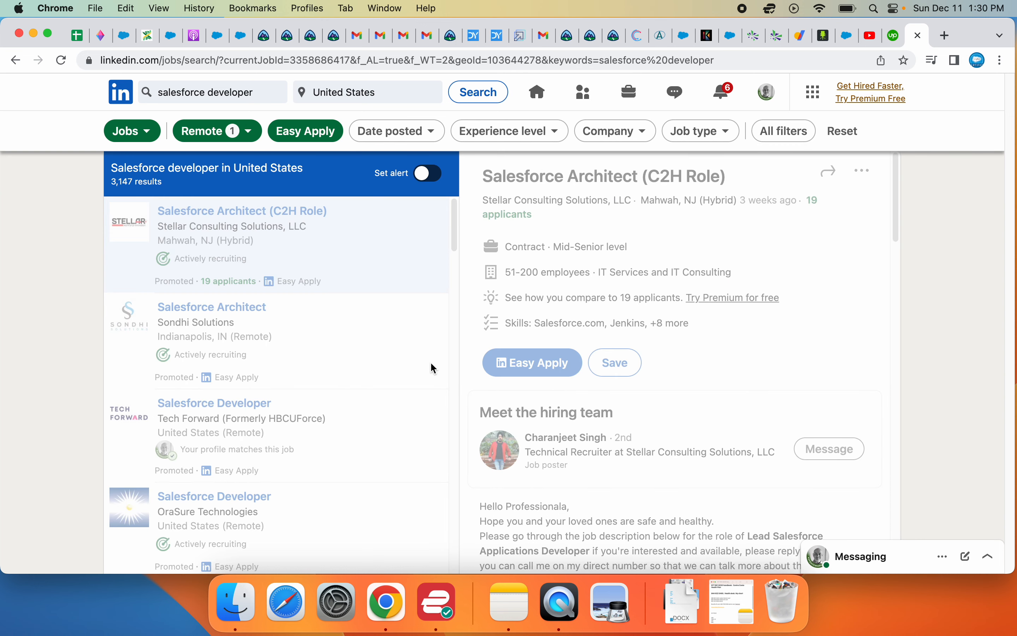
click(265, 210)
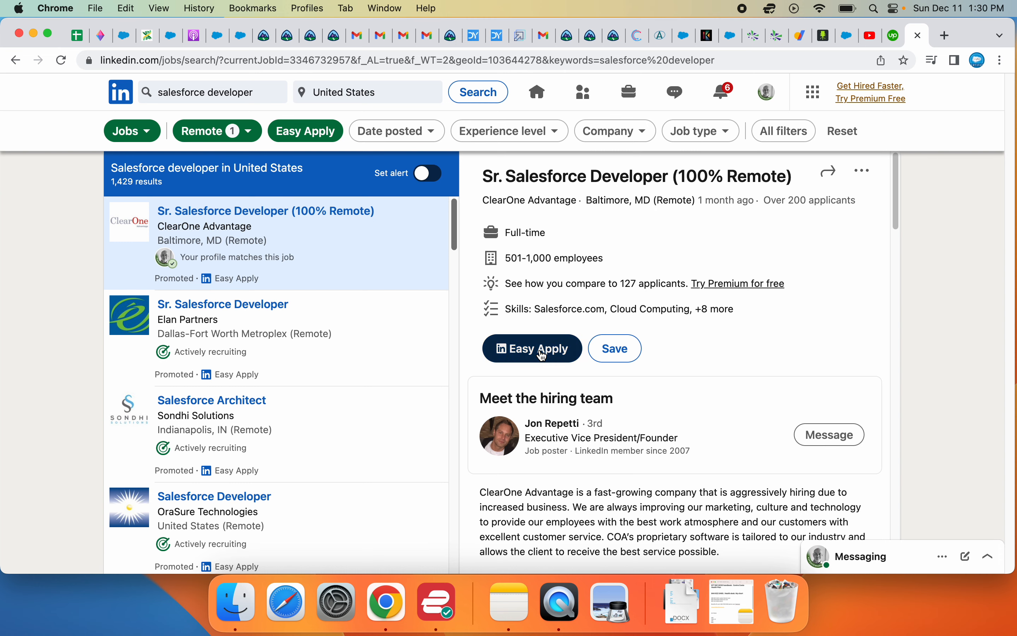
Start Easy Apply and accept contact info, resume and additional answers through to review.
click(531, 349)
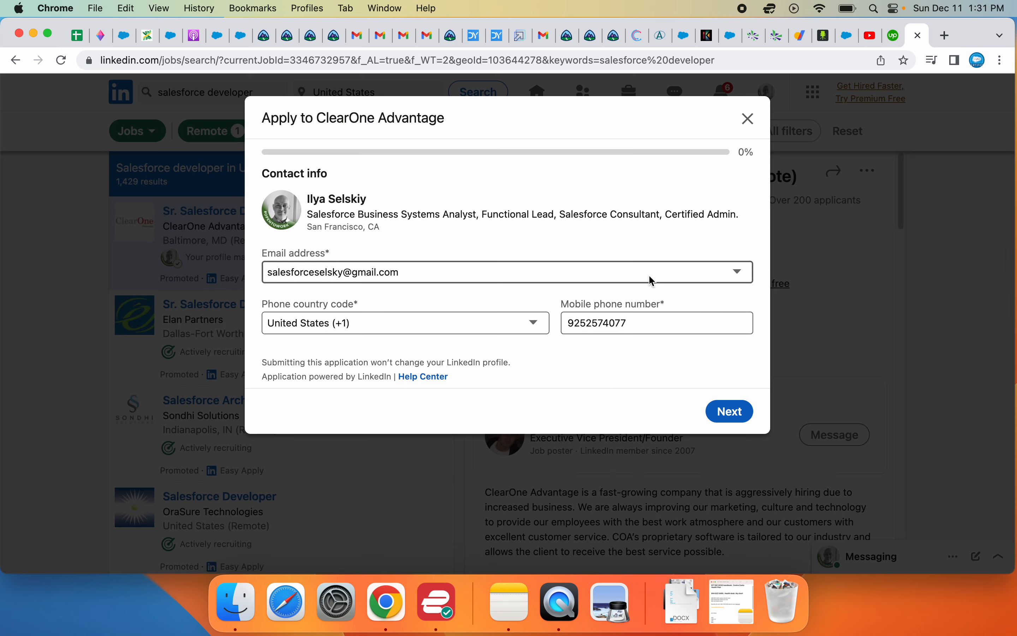
click(728, 410)
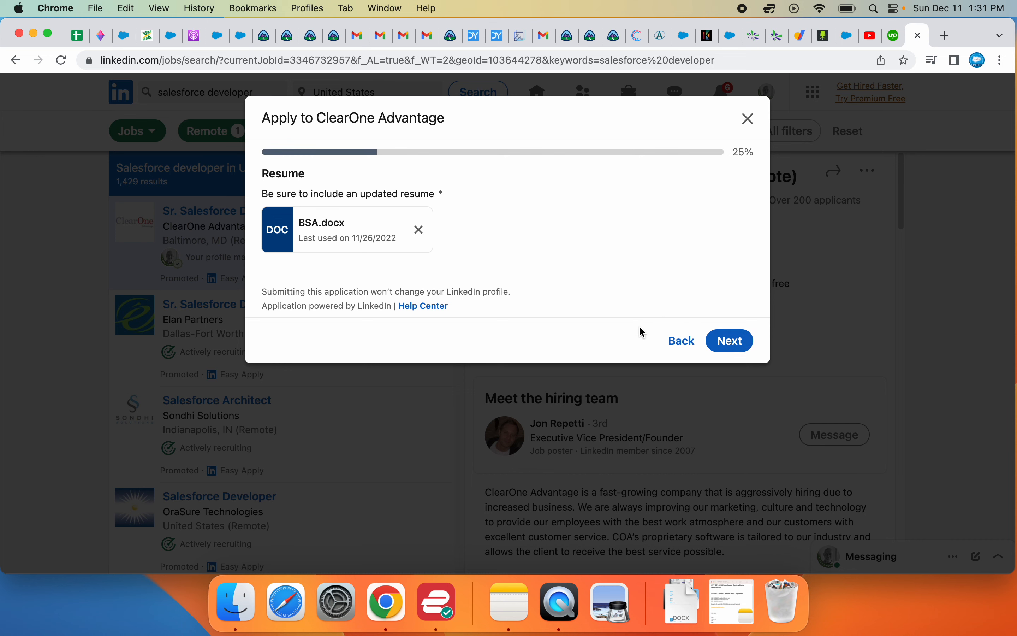
click(728, 340)
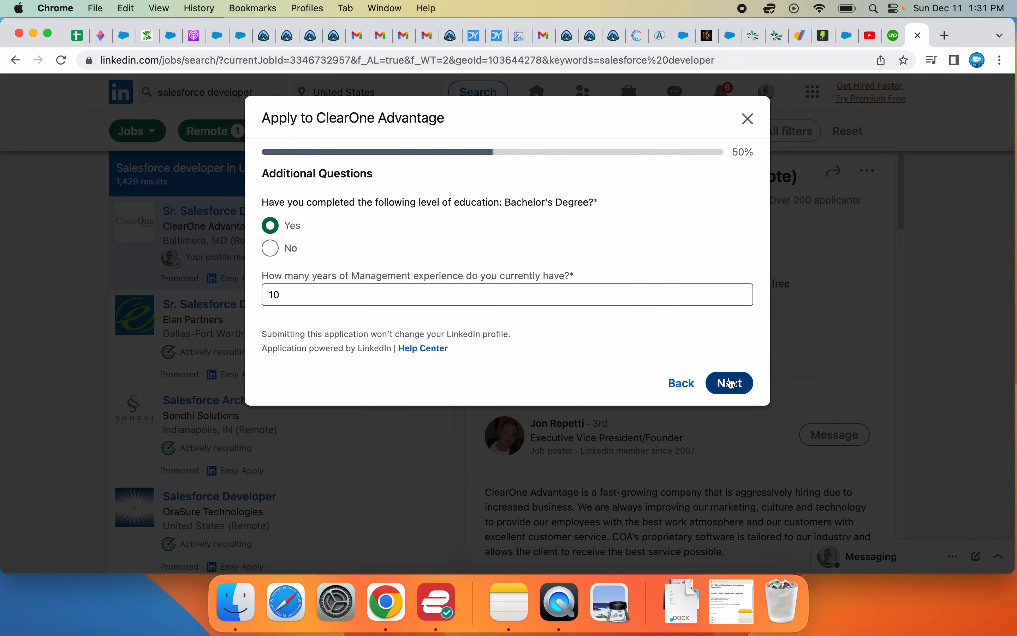
click(729, 383)
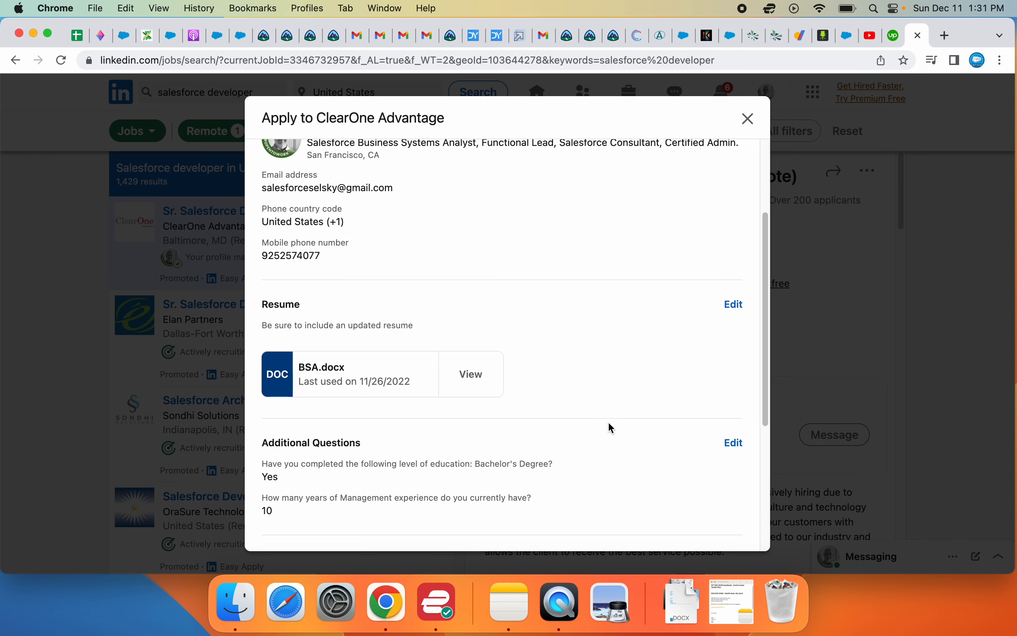